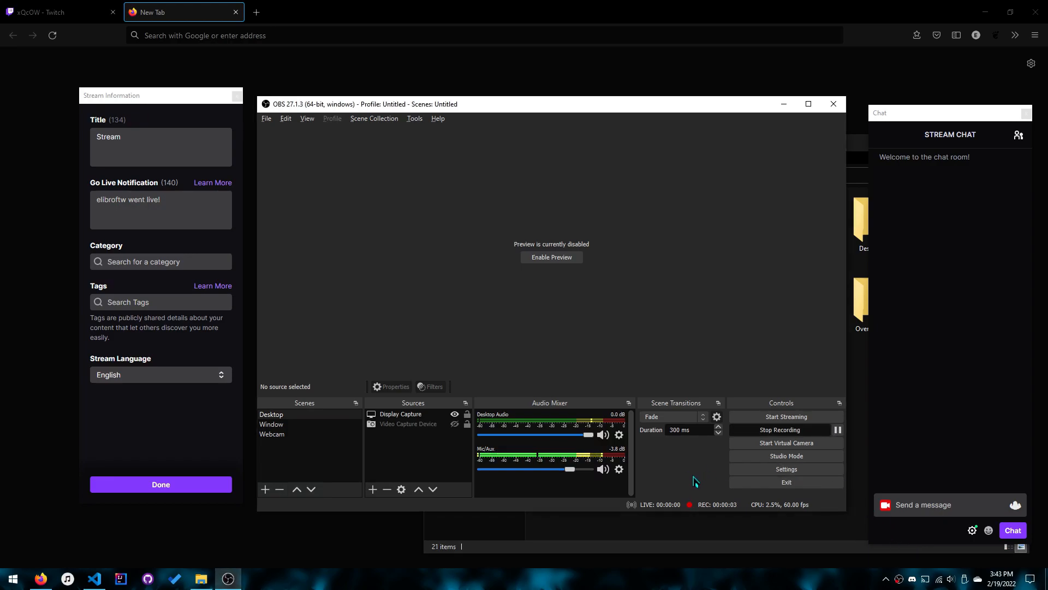
mouse_move(970, 220)
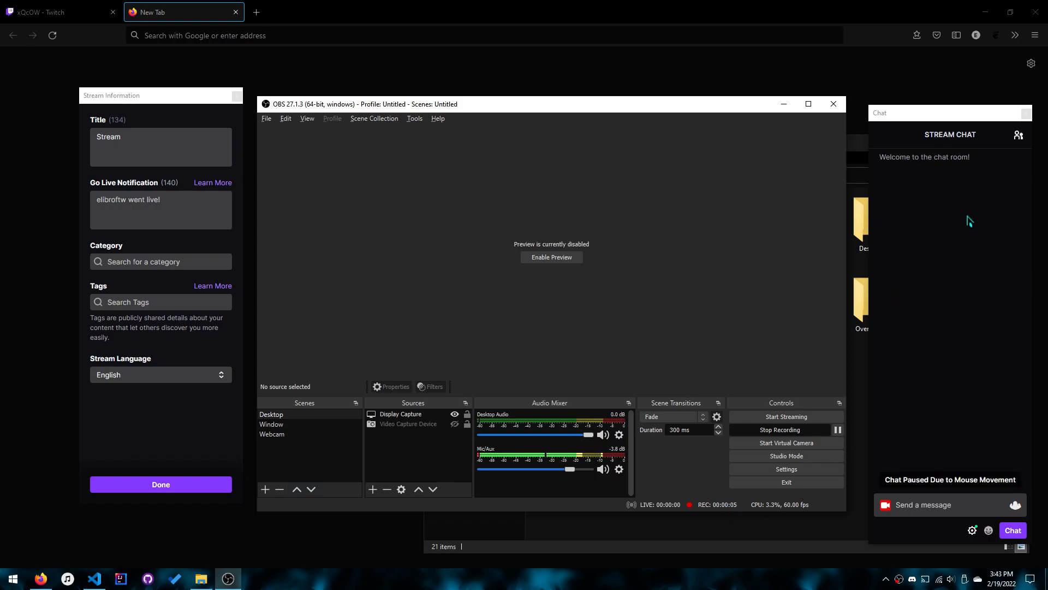
- Open the OBS Settings window to review the Advanced video options
left_click(199, 578)
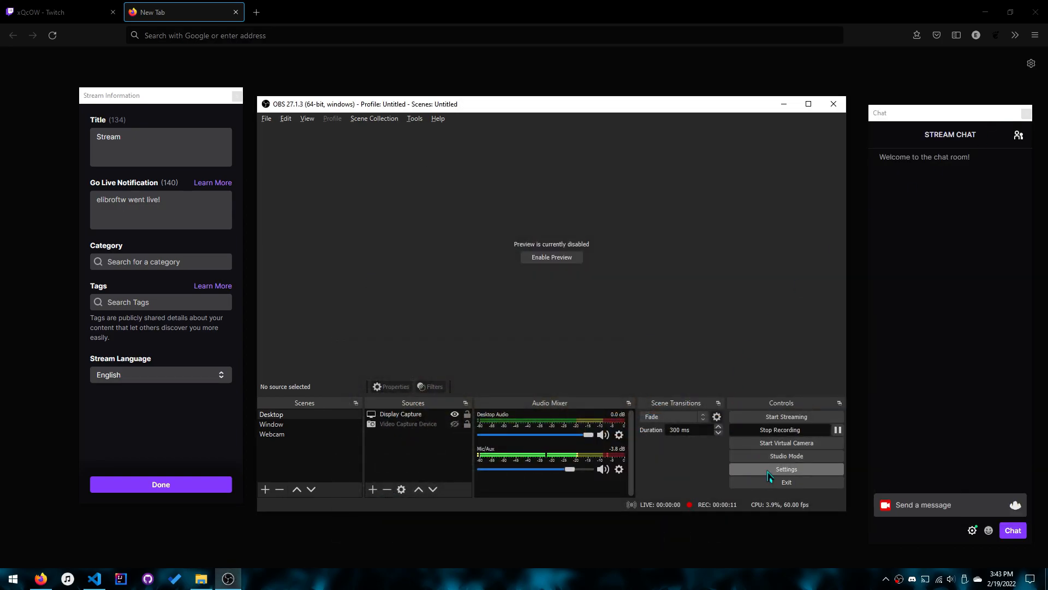
left_click(786, 468)
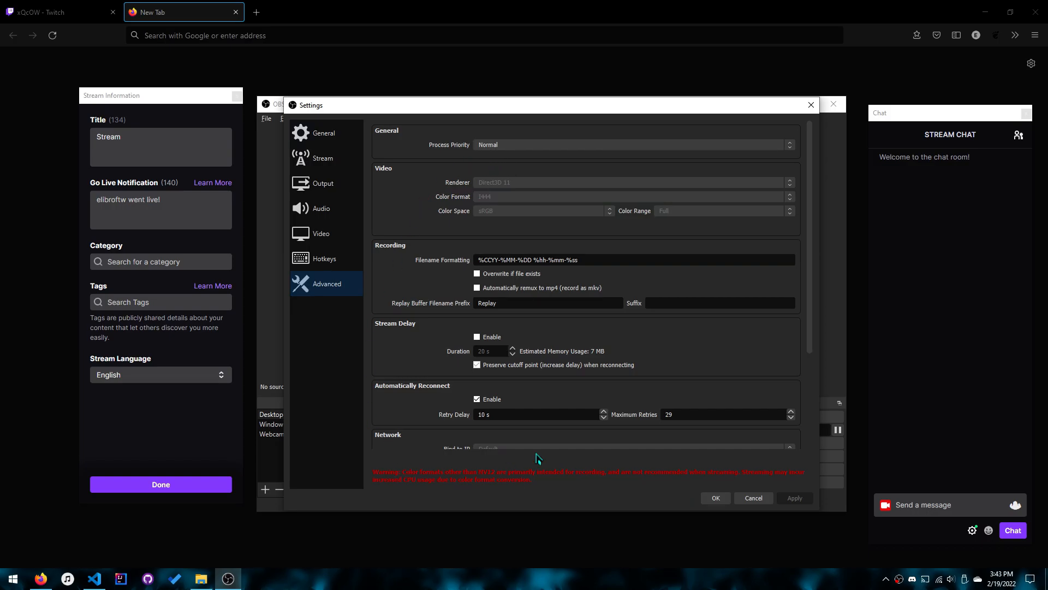
mouse_move(452, 204)
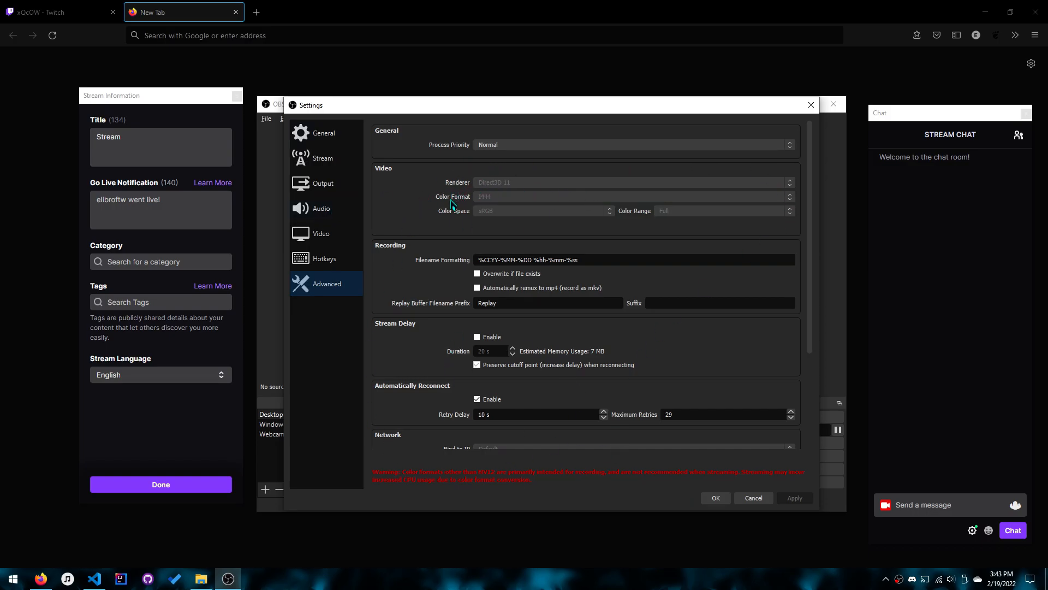
mouse_move(486, 206)
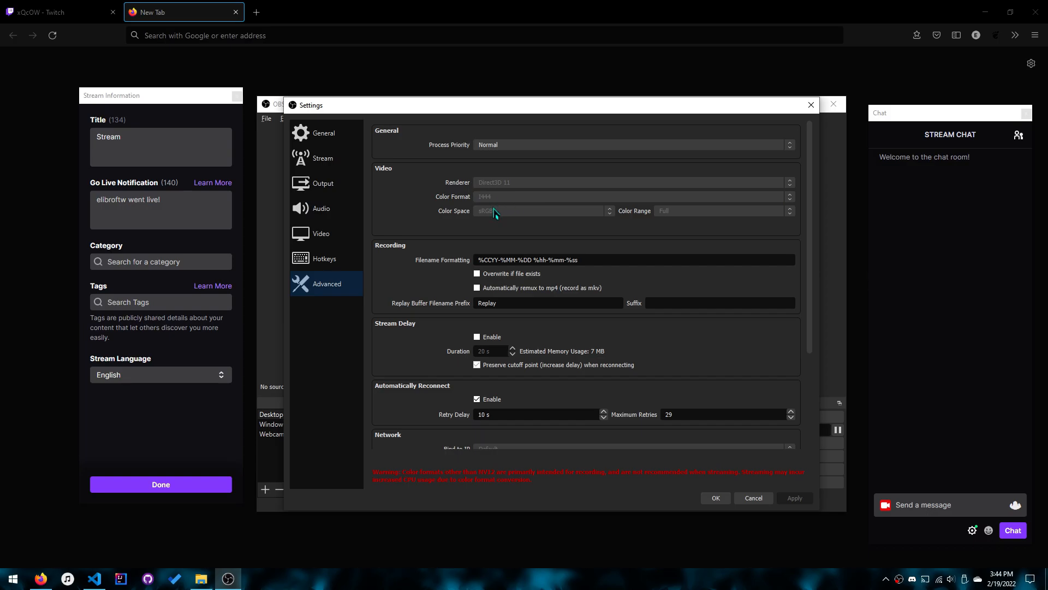
mouse_move(443, 205)
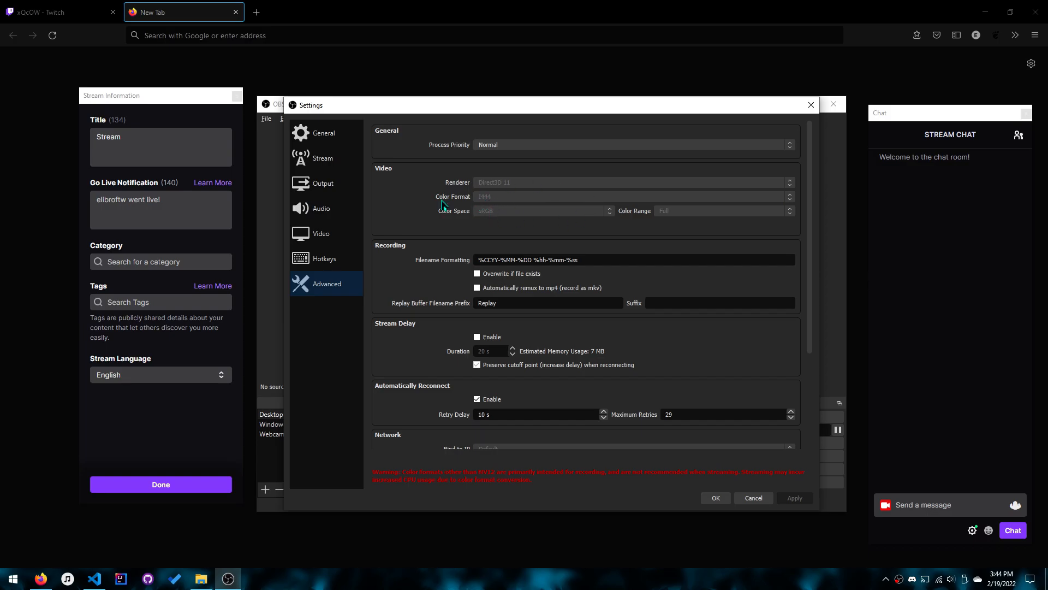
mouse_move(486, 202)
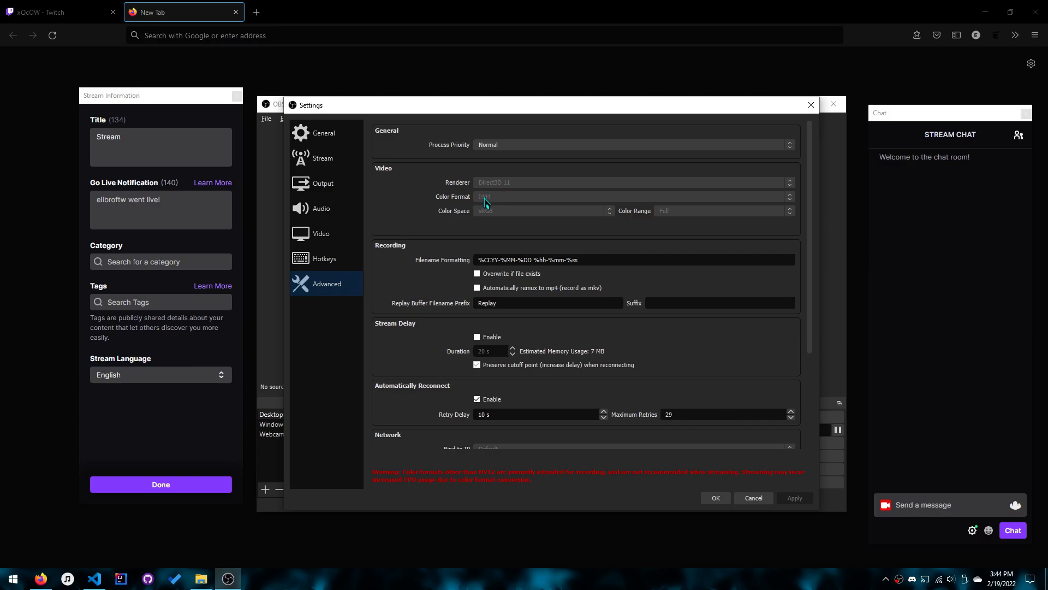
mouse_move(472, 208)
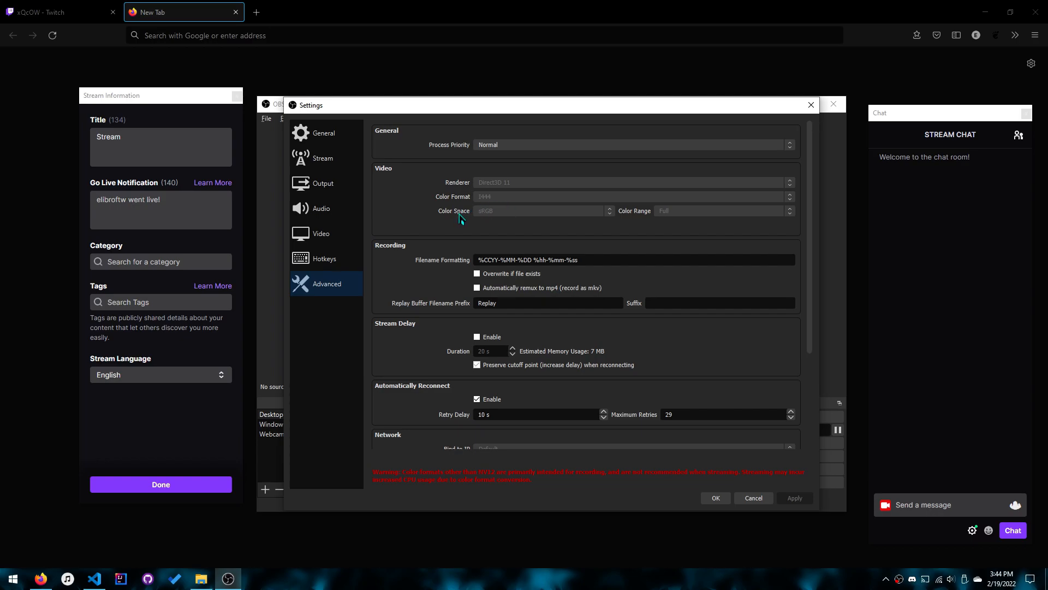
mouse_move(498, 218)
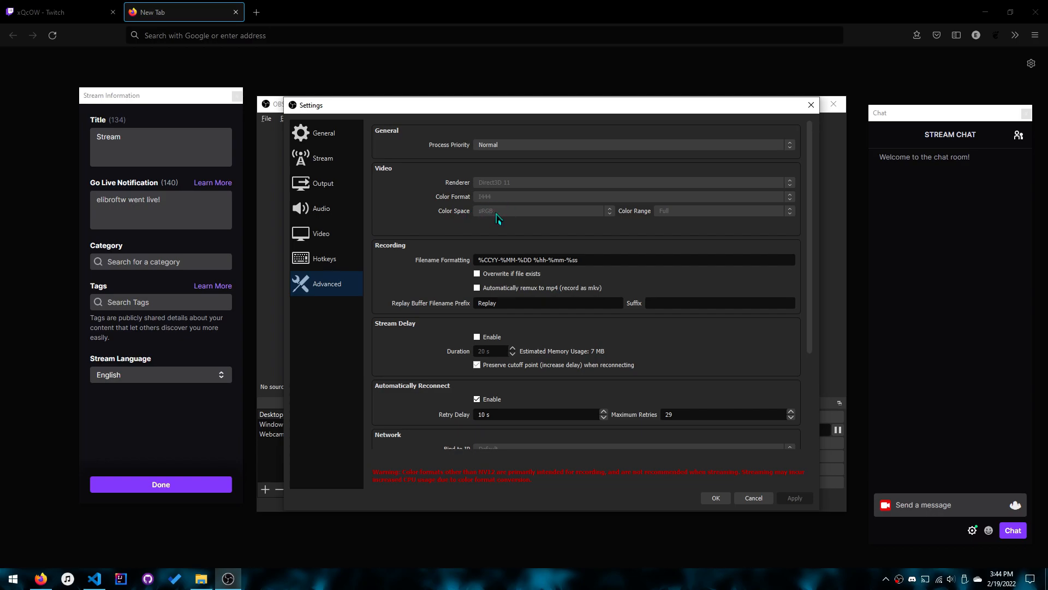
mouse_move(671, 219)
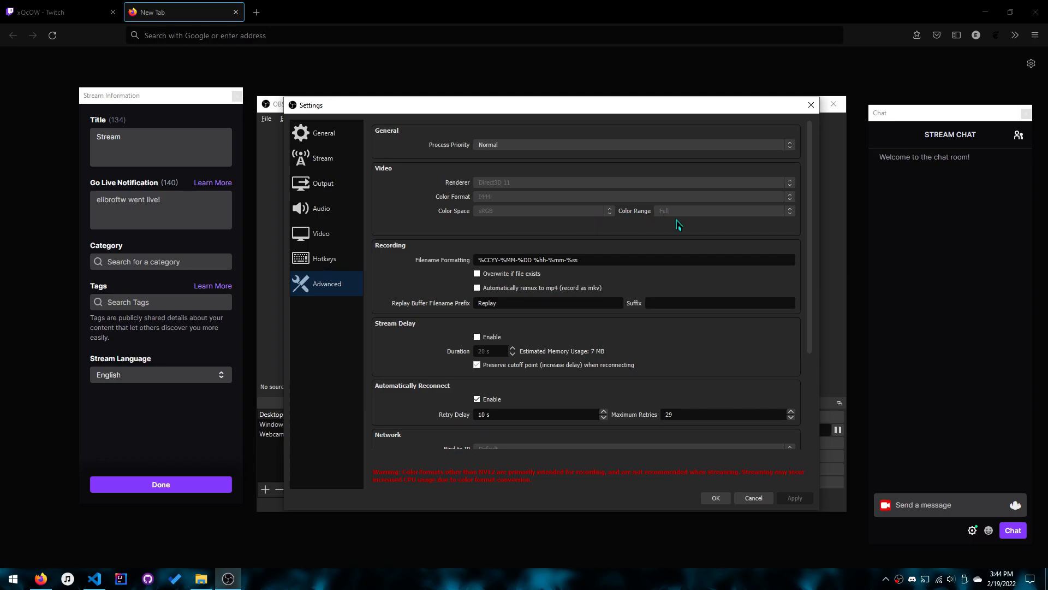
mouse_move(683, 217)
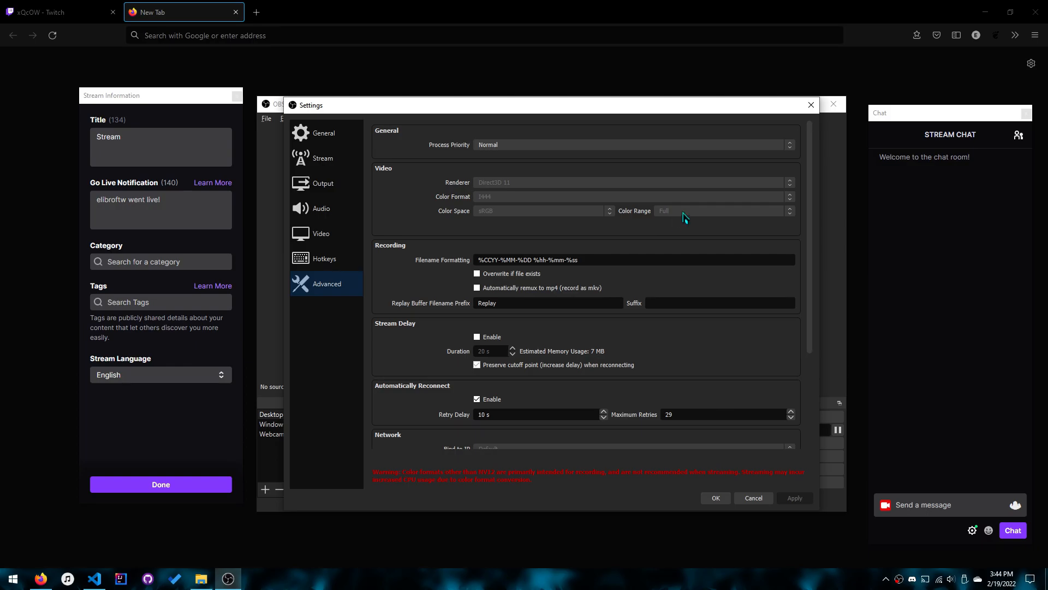
mouse_move(489, 223)
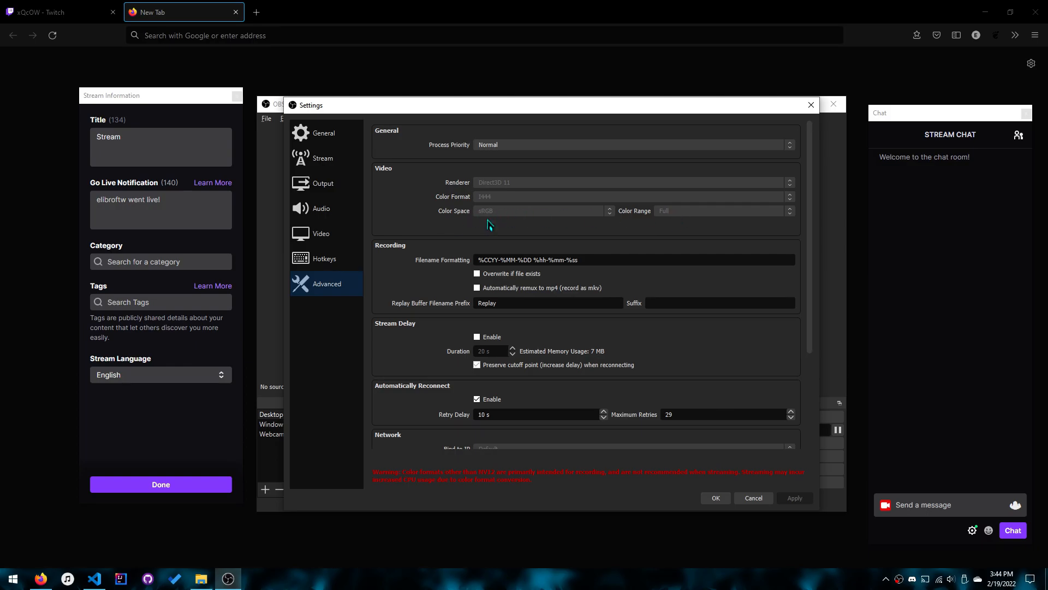
mouse_move(506, 217)
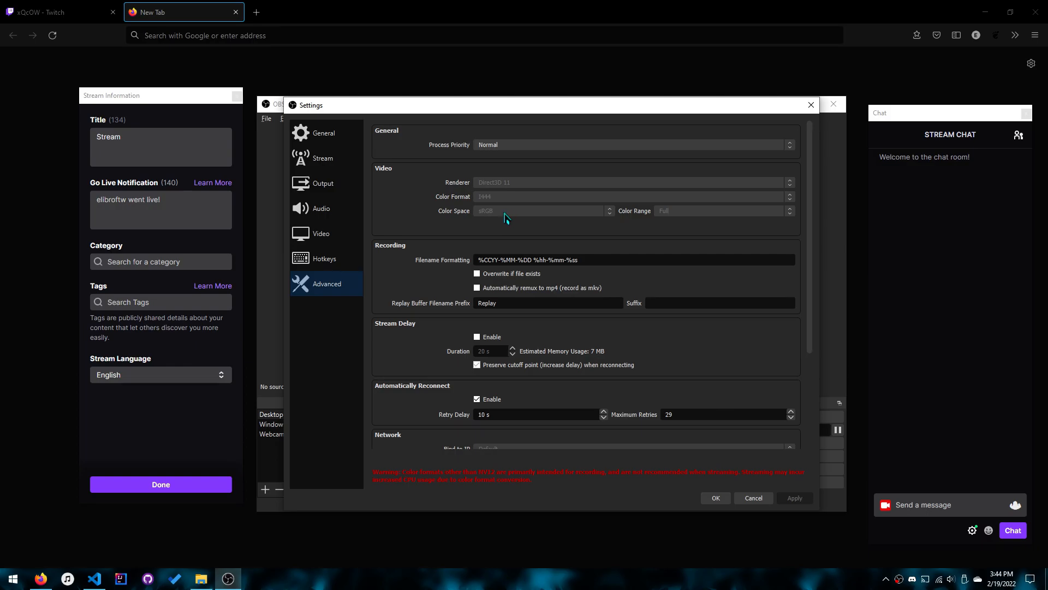
mouse_move(485, 203)
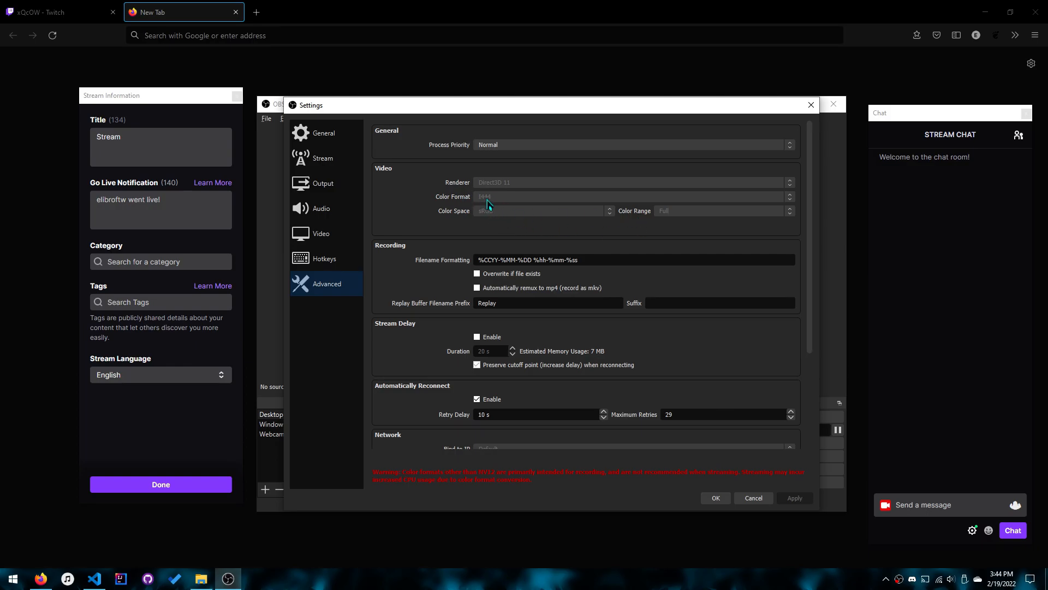
mouse_move(584, 228)
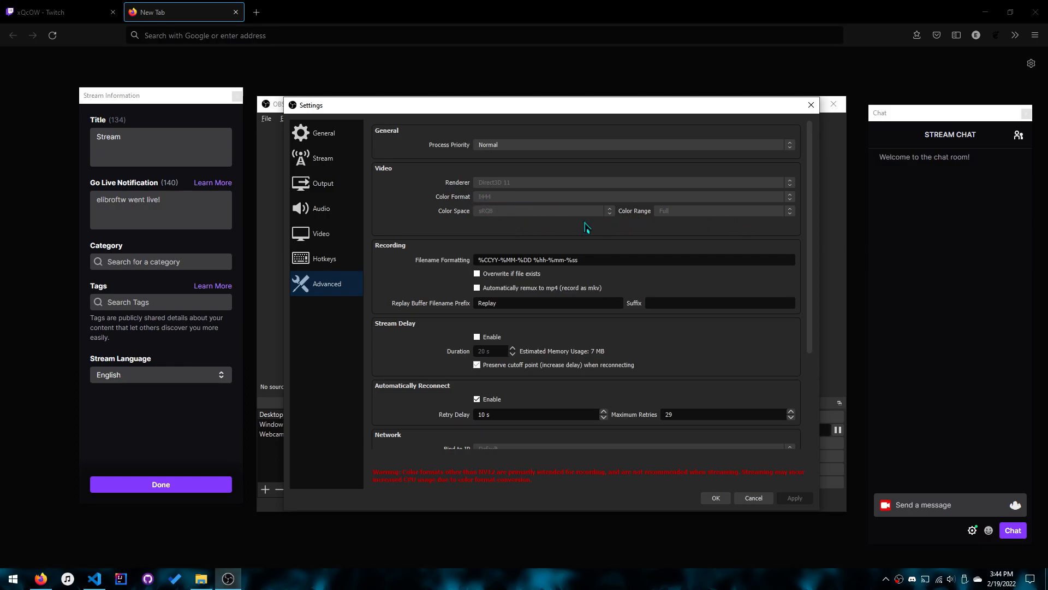
- Confirm the Advanced settings with OK and return to the main window
scroll("down", 3)
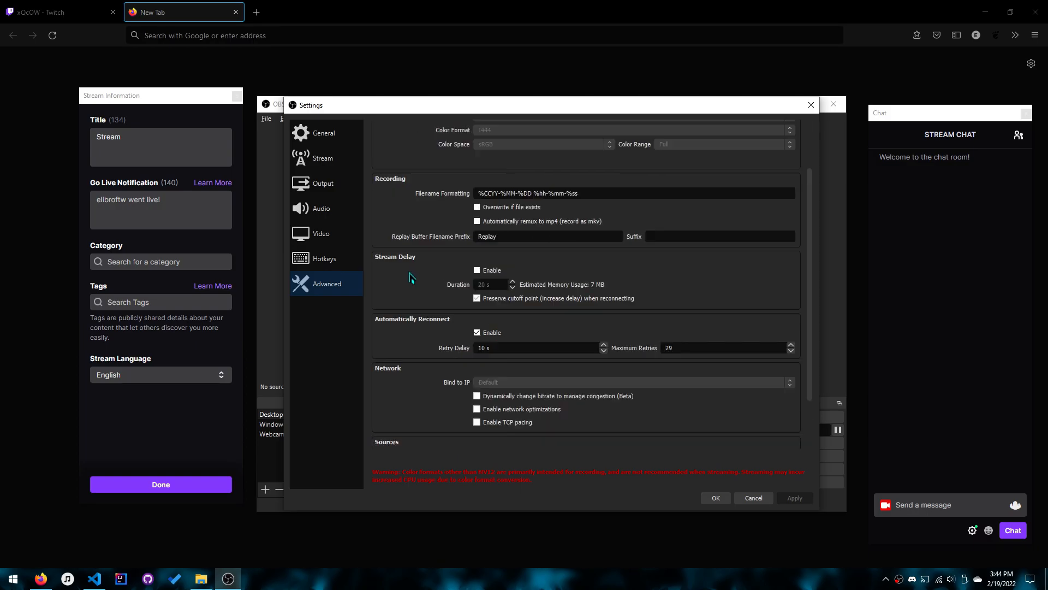
scroll("up", 3)
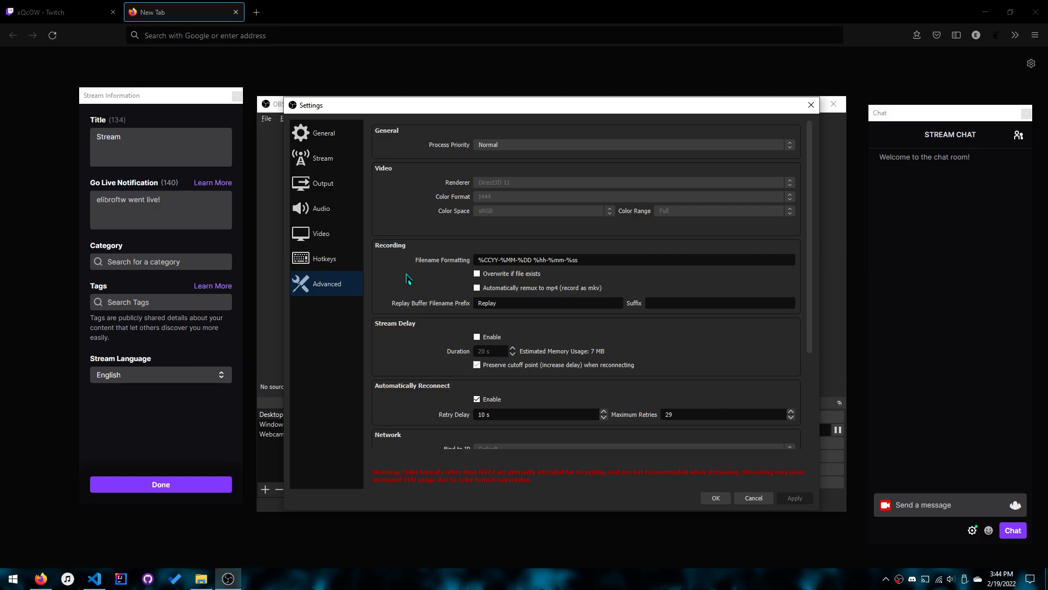
mouse_move(501, 210)
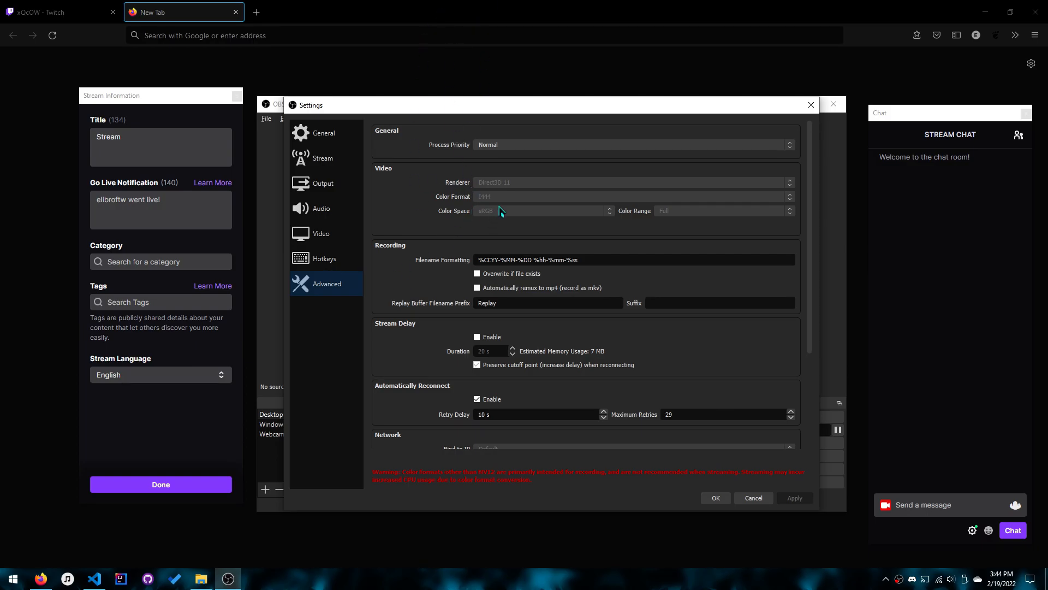
mouse_move(487, 205)
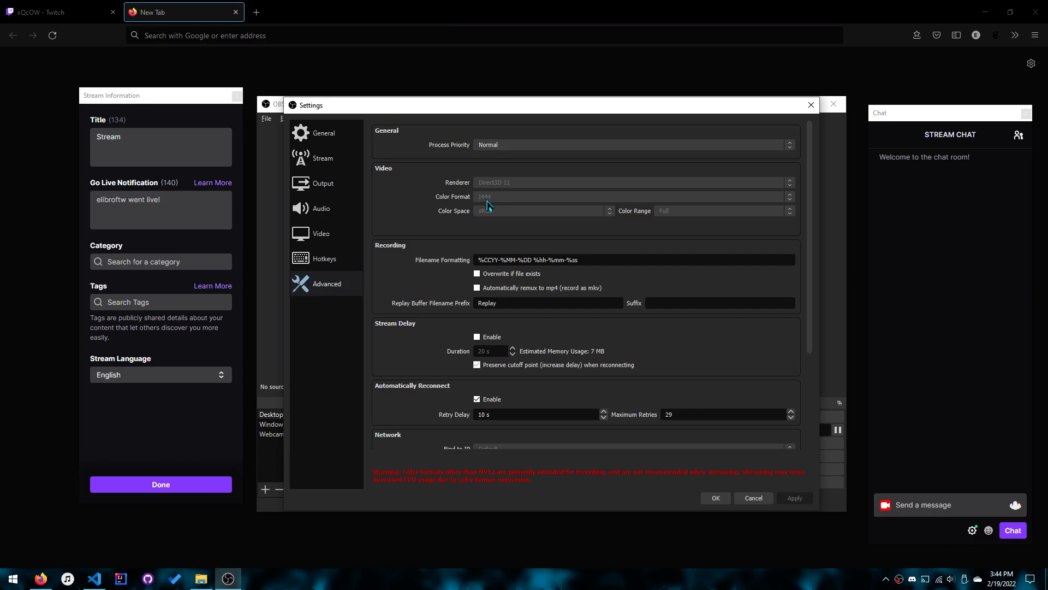
mouse_move(494, 209)
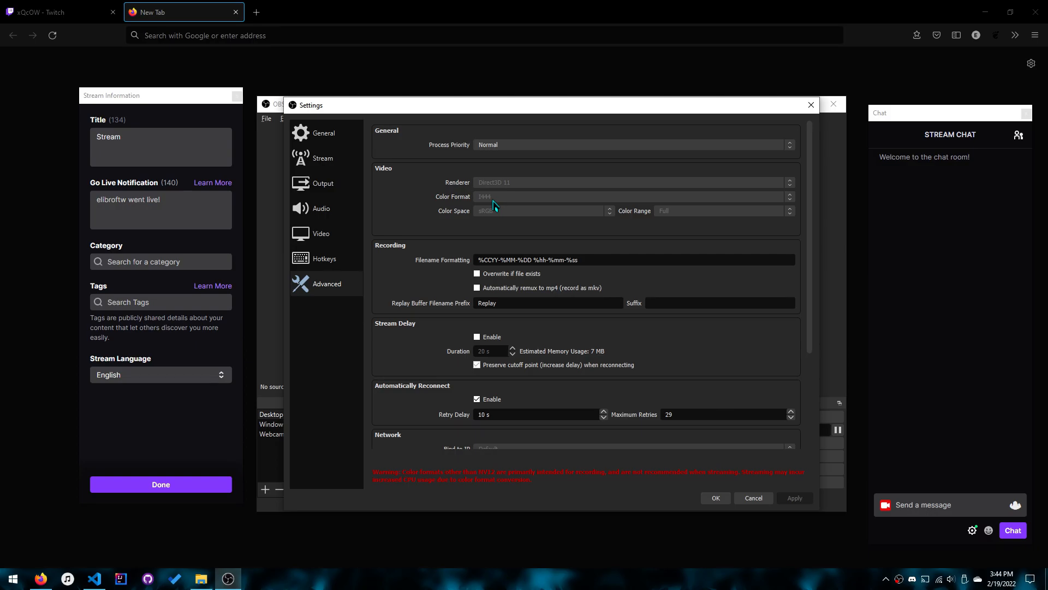
scroll("down", 3)
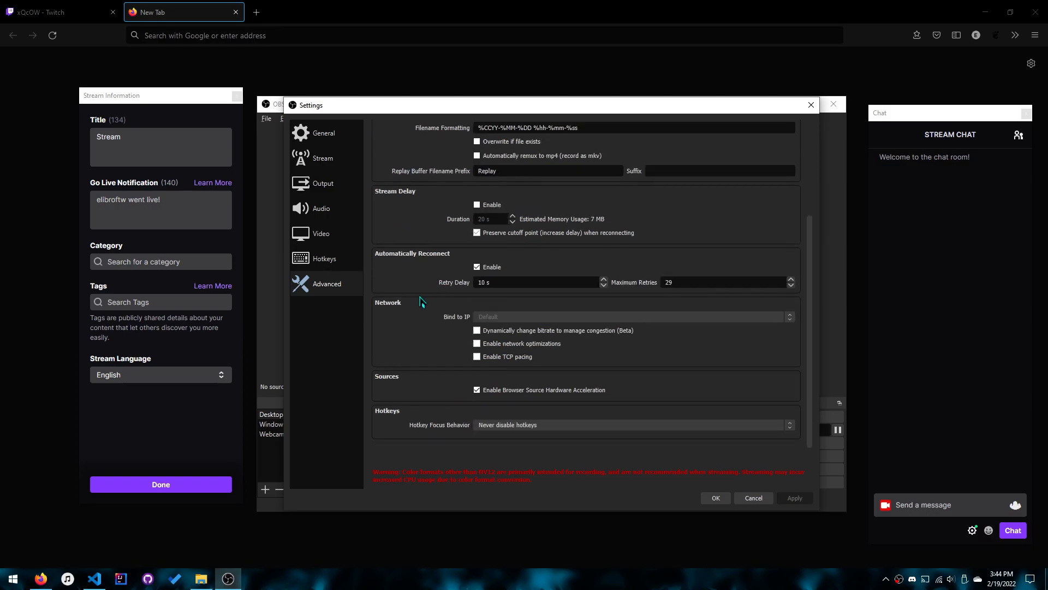
scroll("up", 3)
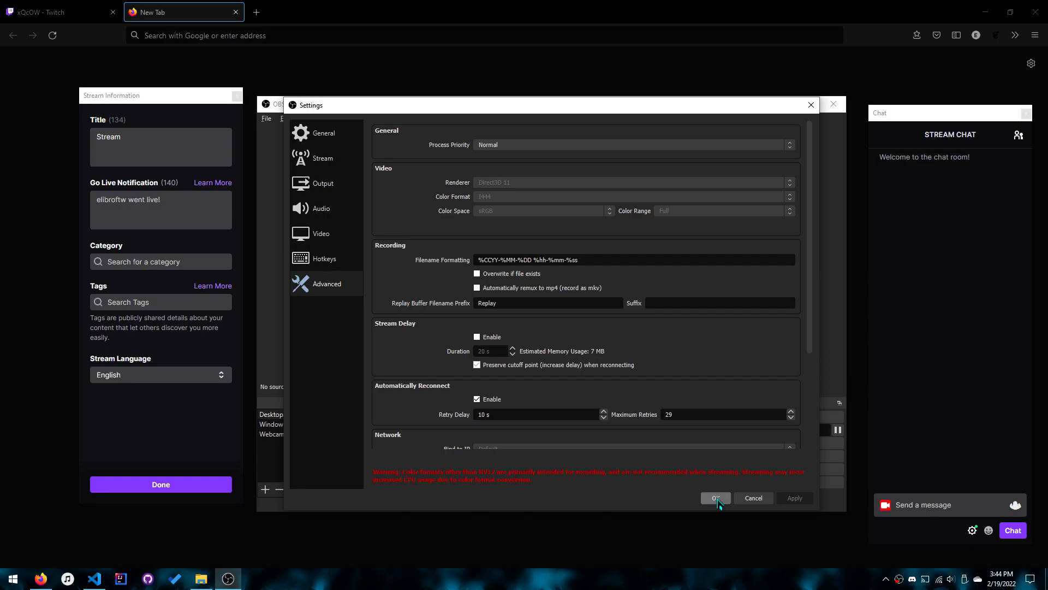
left_click(715, 497)
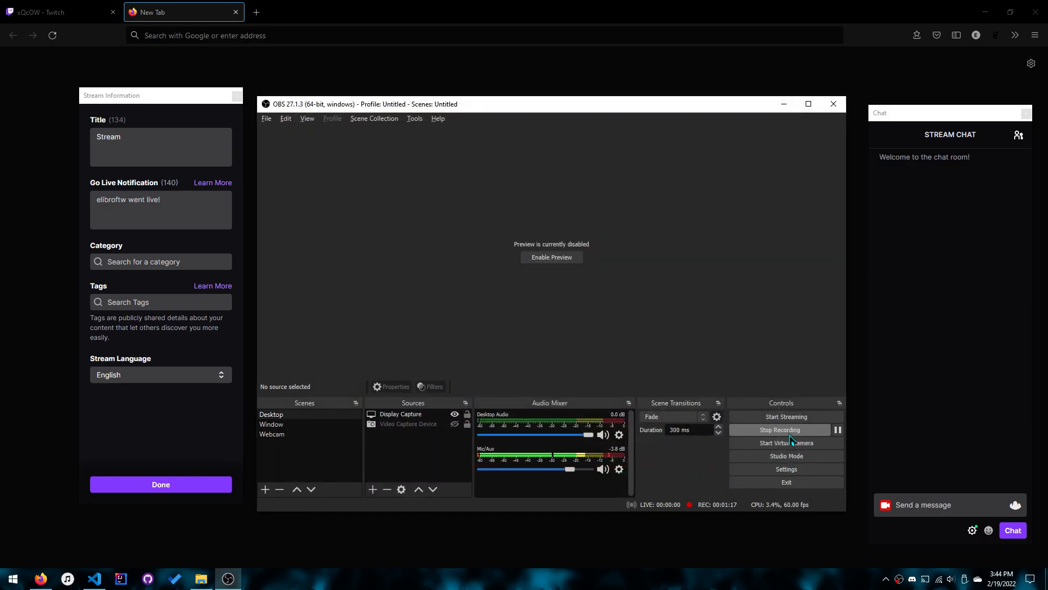